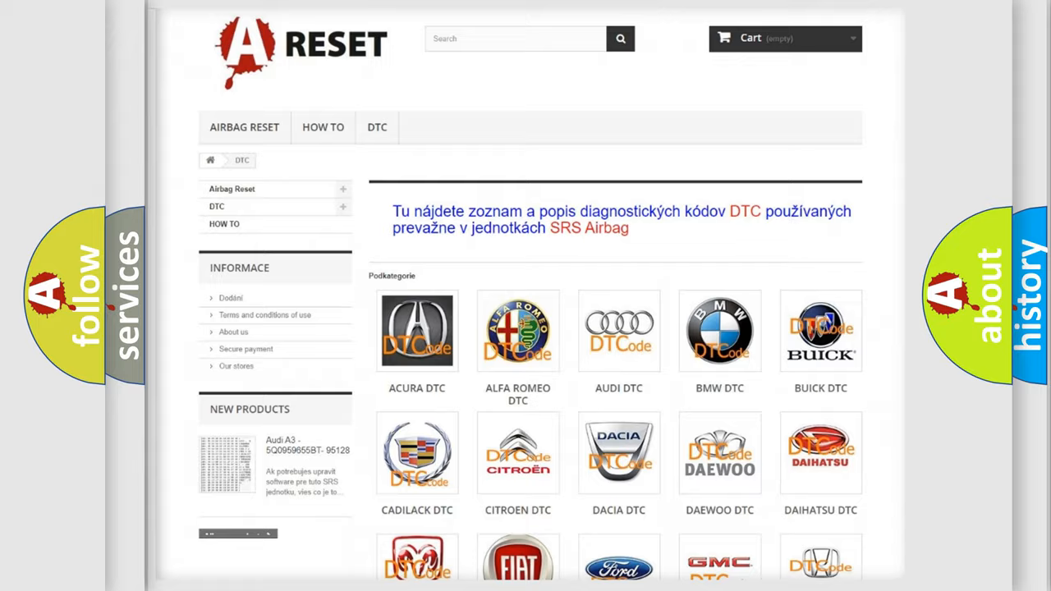
Scroll the car-make list and open the Chrysler DTC tile to show code B162E15
scroll(down, 3)
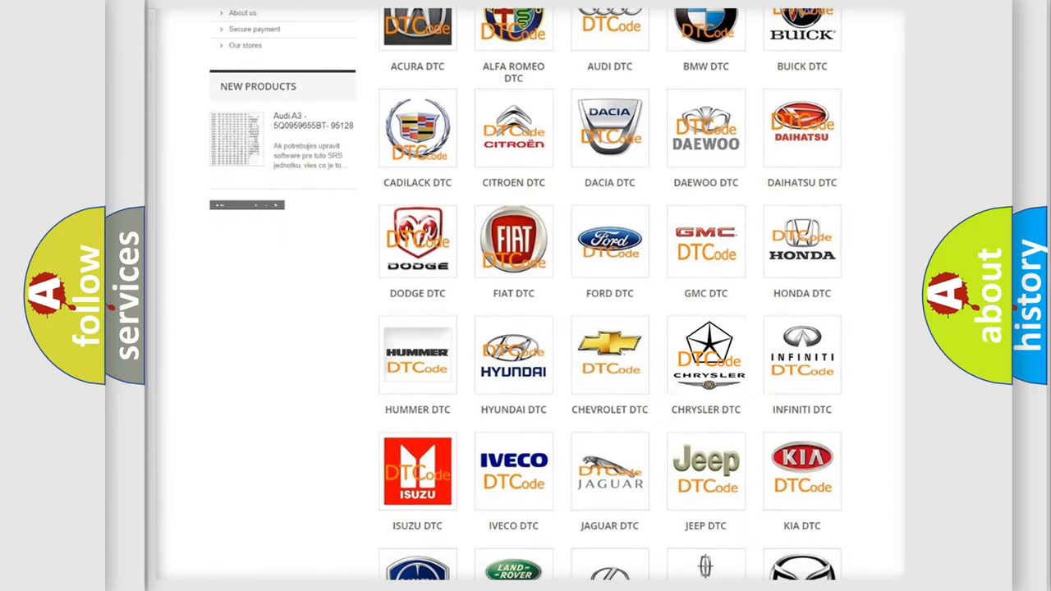
click(706, 354)
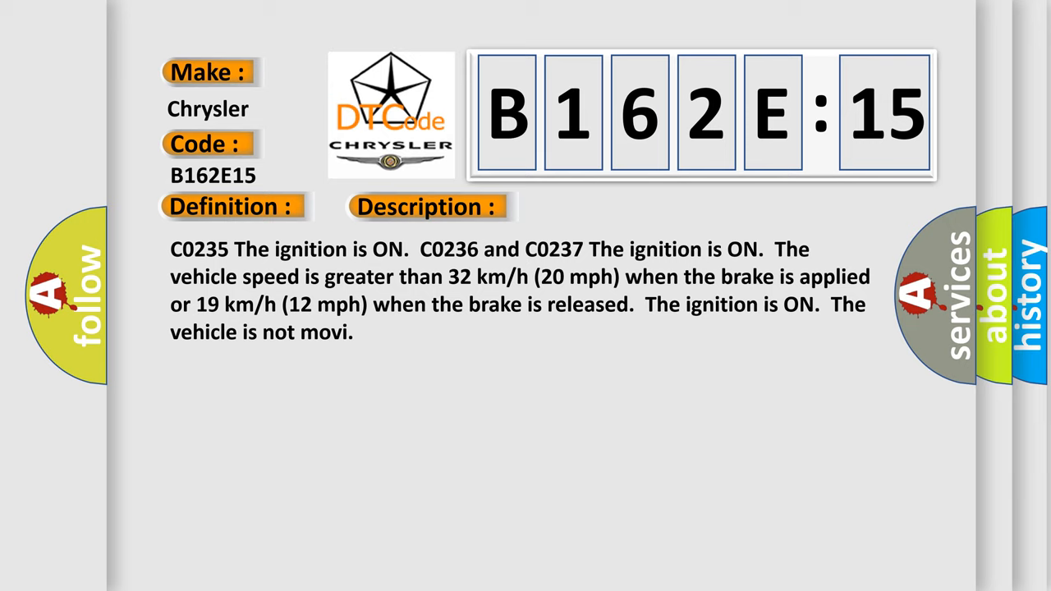
Open the Cause section for B162E15: circuit short to battery or open
click(604, 206)
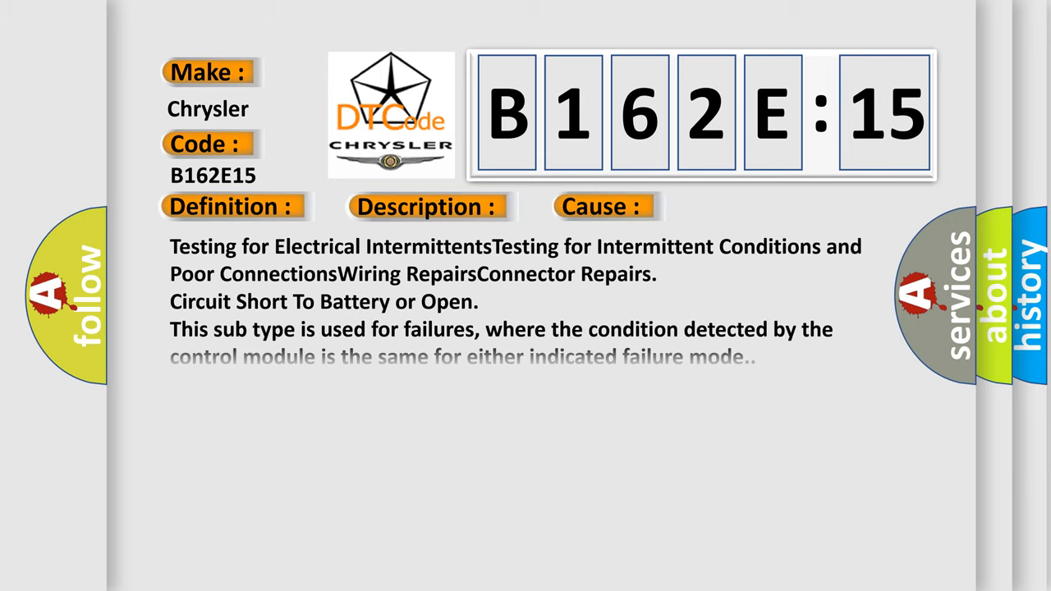